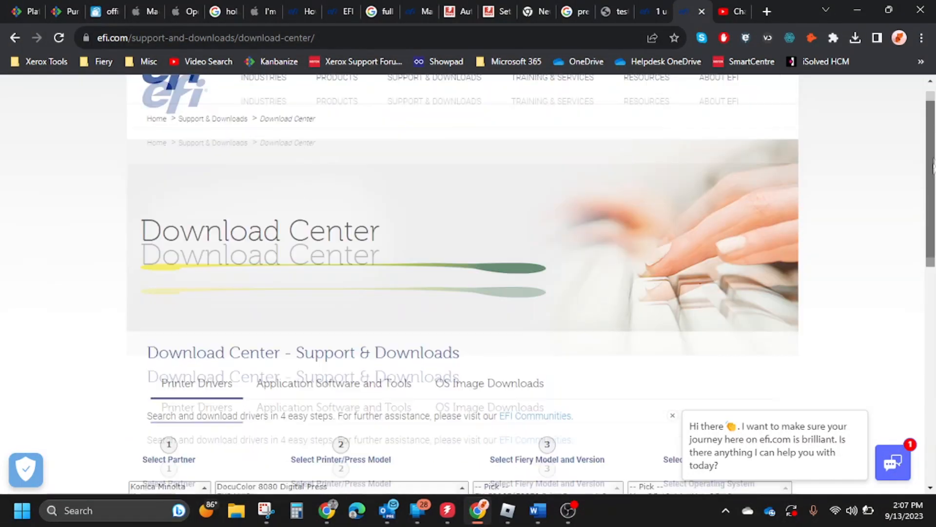
# Download the PrimeLink C9065/C9070 Windows driver zip and show it in the Downloads folder.
pyautogui.scroll(-3)
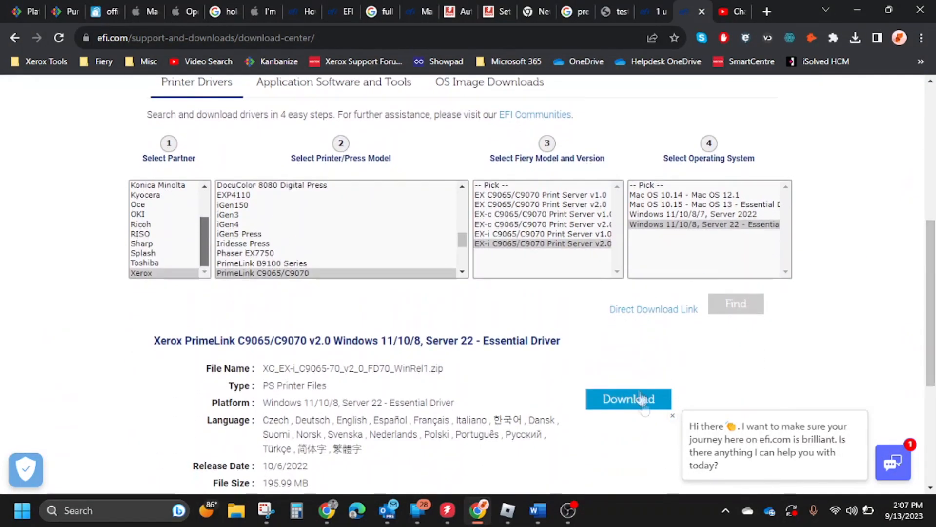
pyautogui.click(628, 399)
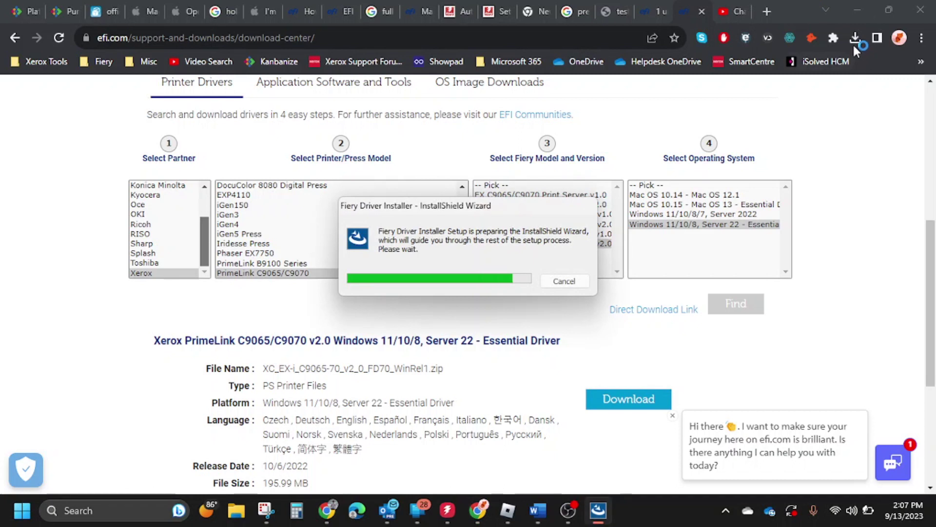
pyautogui.click(854, 37)
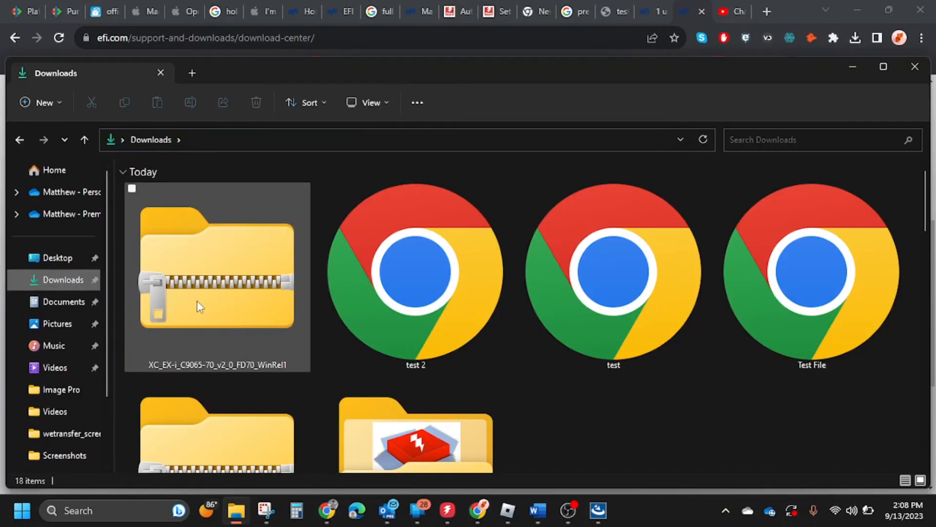
# Look inside the XC_EX-i zip in Downloads, then launch the Fiery Driver Installer.
pyautogui.doubleClick(216, 272)
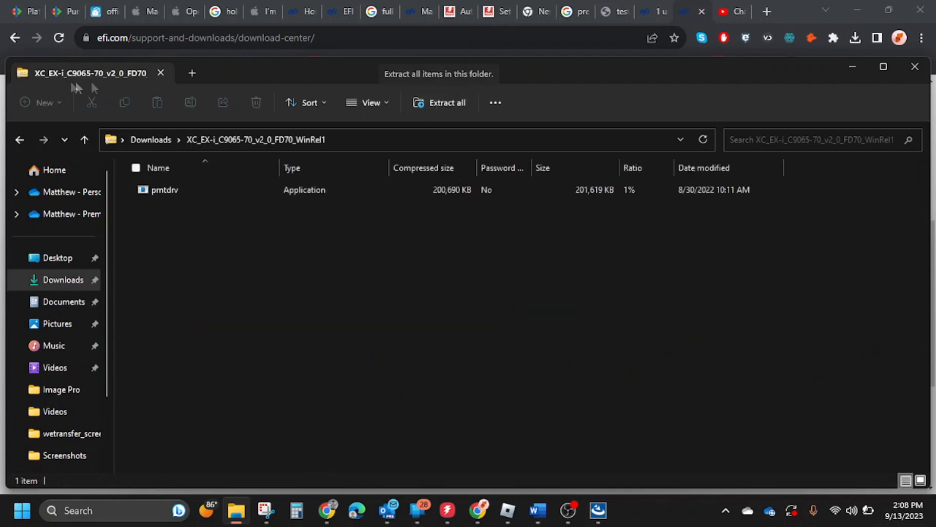
pyautogui.click(20, 140)
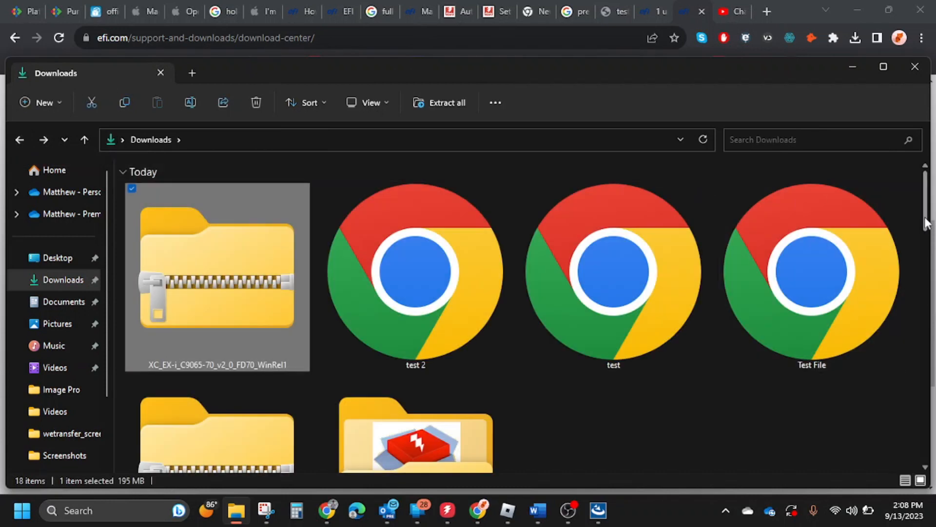
pyautogui.doubleClick(216, 275)
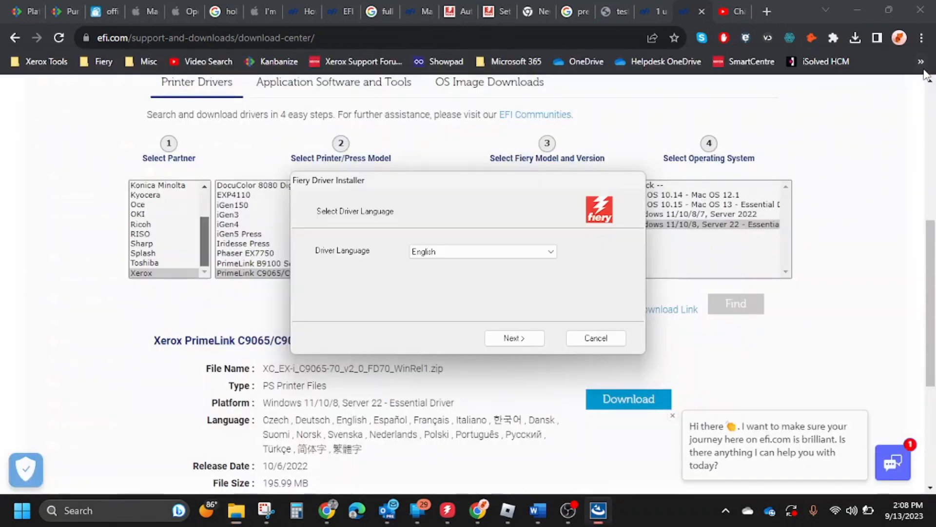
# Continue the installer in English past the welcome page with the licence terms accepted.
pyautogui.click(515, 337)
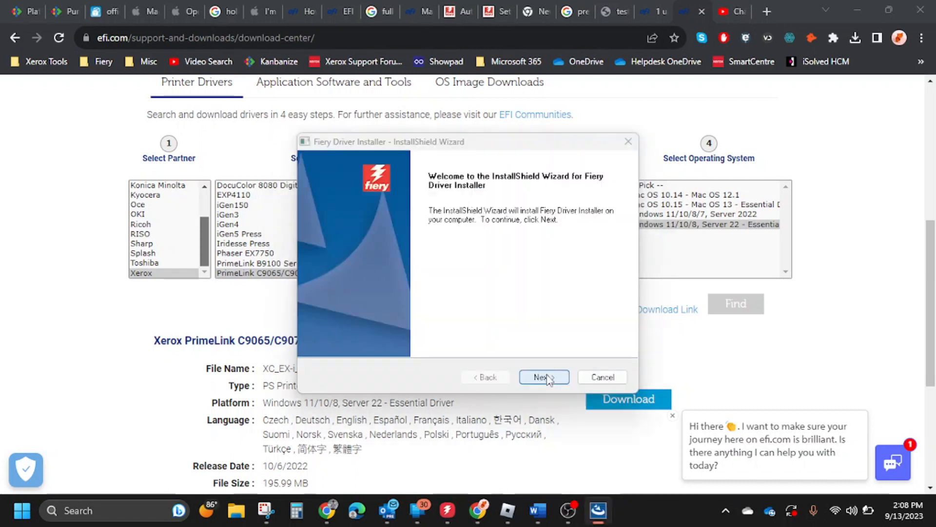
pyautogui.click(545, 377)
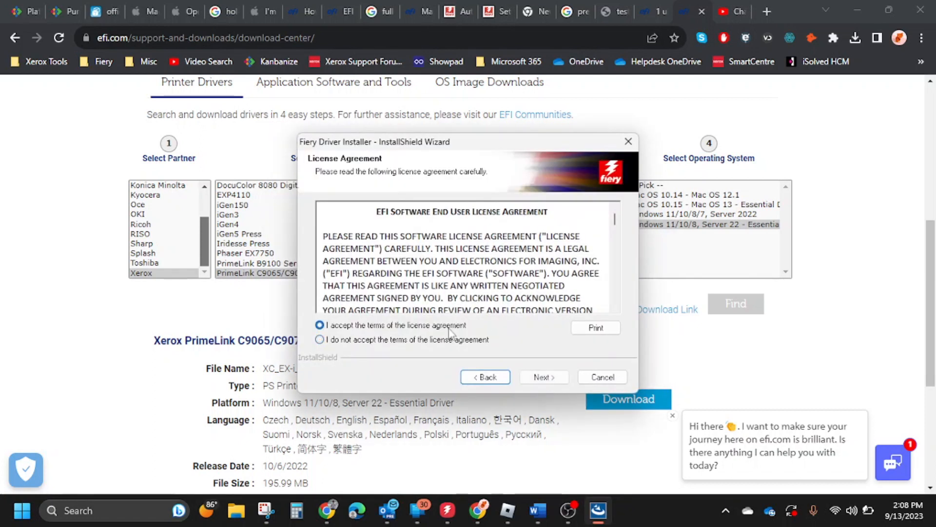
pyautogui.click(544, 376)
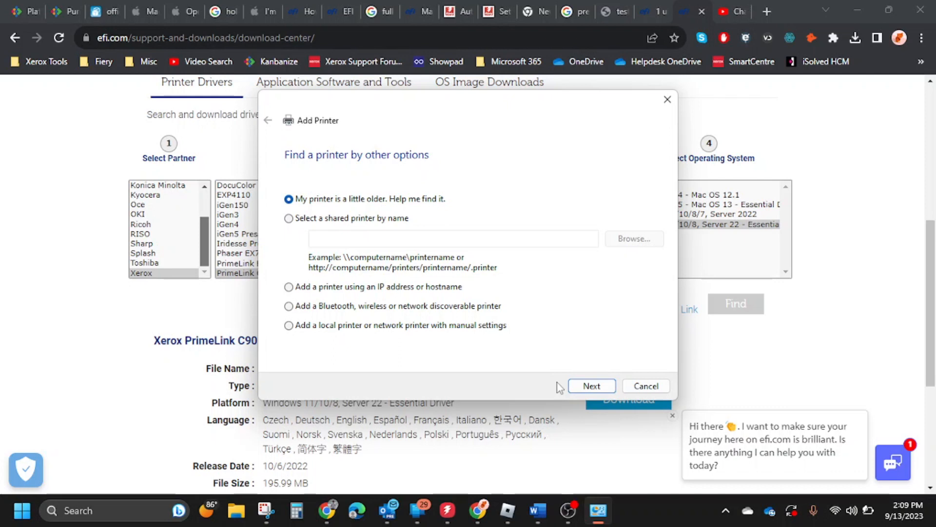
# Add a printer with manual settings on a new Standard TCP/IP port at 192.168.1.42.
pyautogui.click(288, 325)
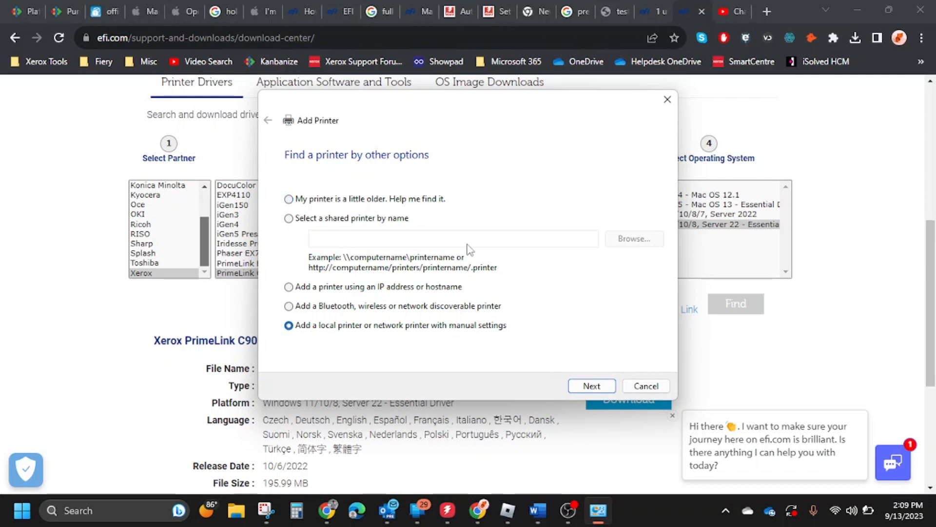
pyautogui.click(591, 386)
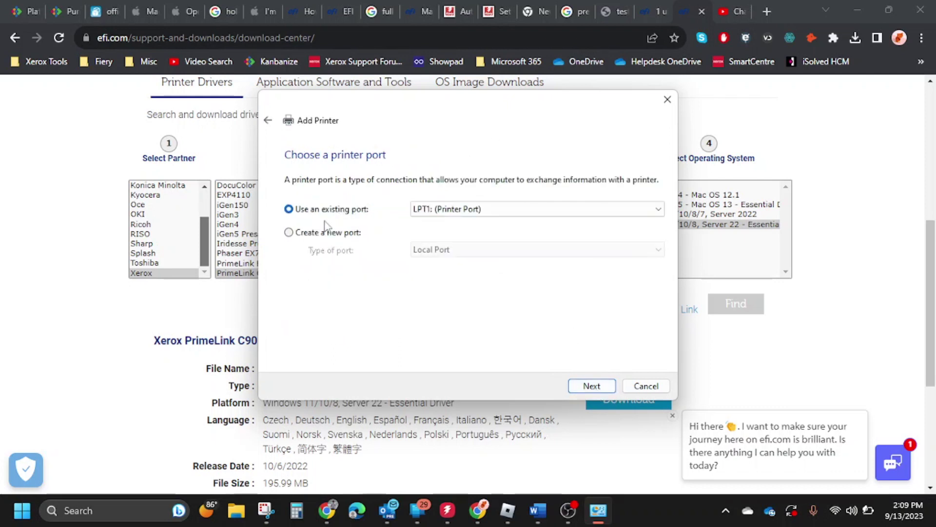
pyautogui.click(289, 232)
pyautogui.write('192.168.1.42')
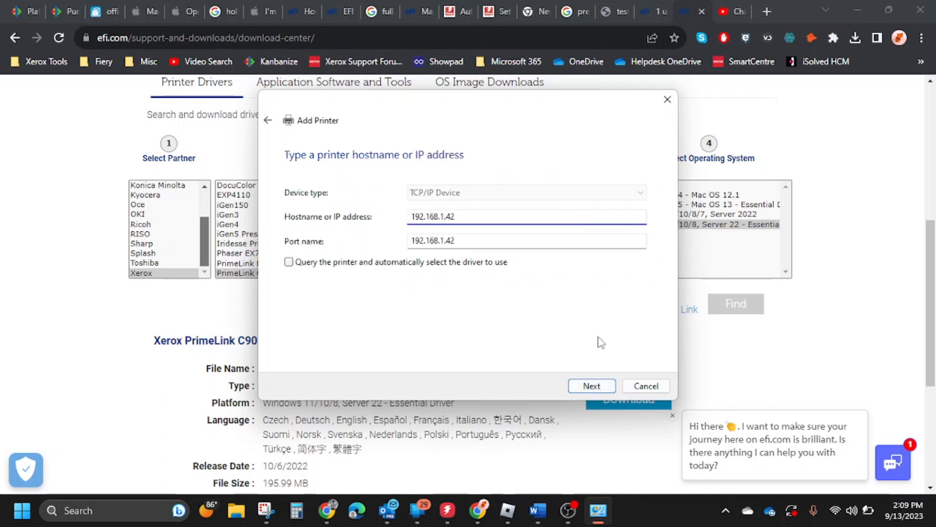
pyautogui.moveTo(577, 383)
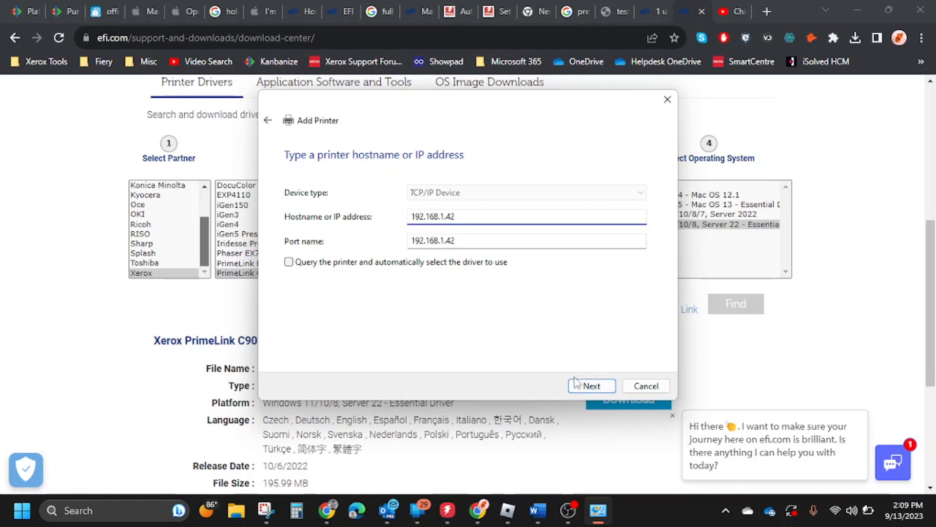
pyautogui.click(591, 387)
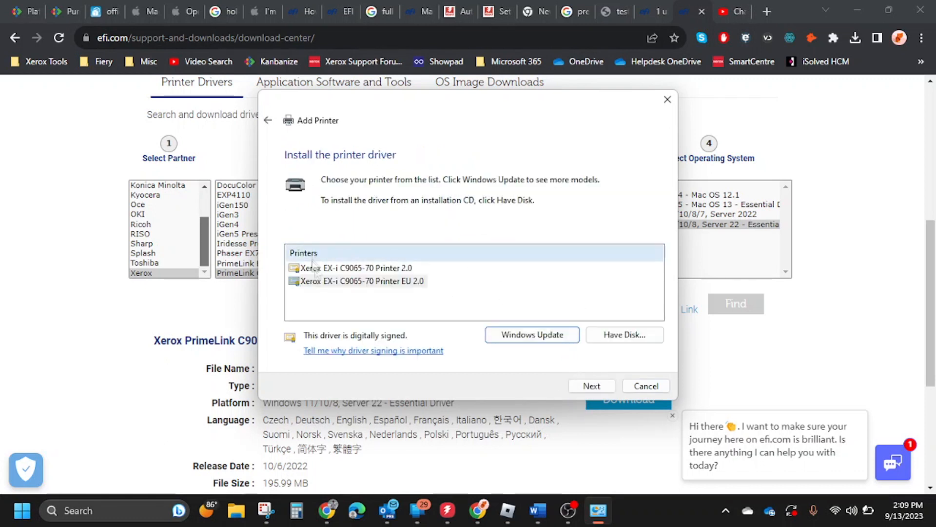
# Install with the Xerox EX-i C9065-70 Printer 2.0 driver, named 'Fiery Xerox P…', left unshared.
pyautogui.click(355, 267)
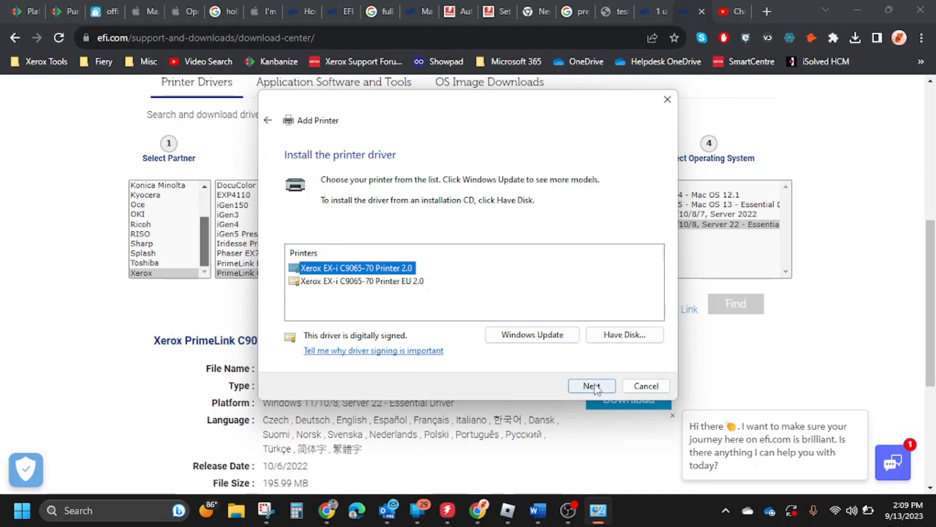
pyautogui.click(591, 386)
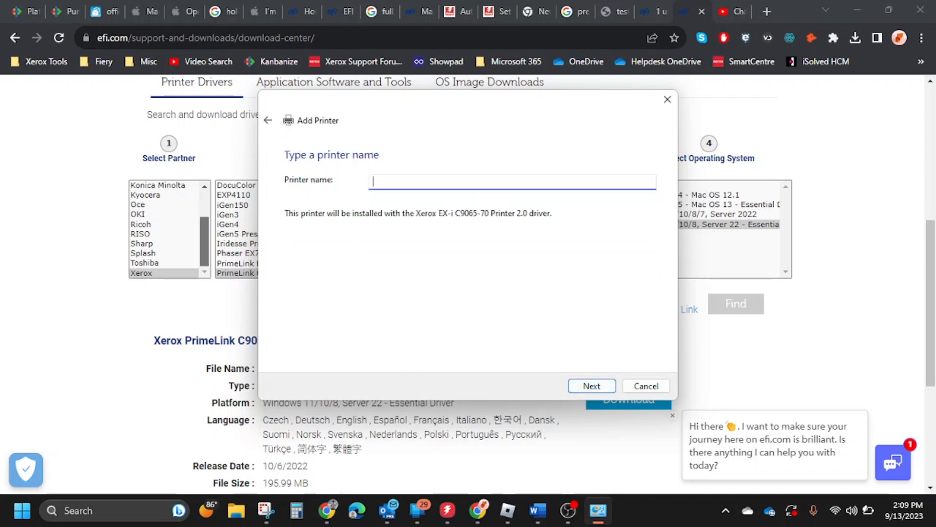
pyautogui.write('Fiery Xerox P')
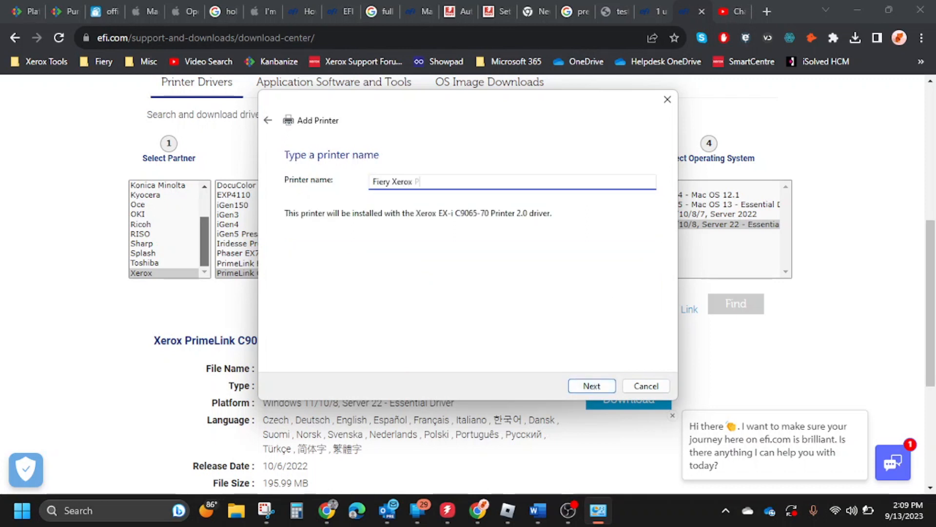
pyautogui.click(592, 386)
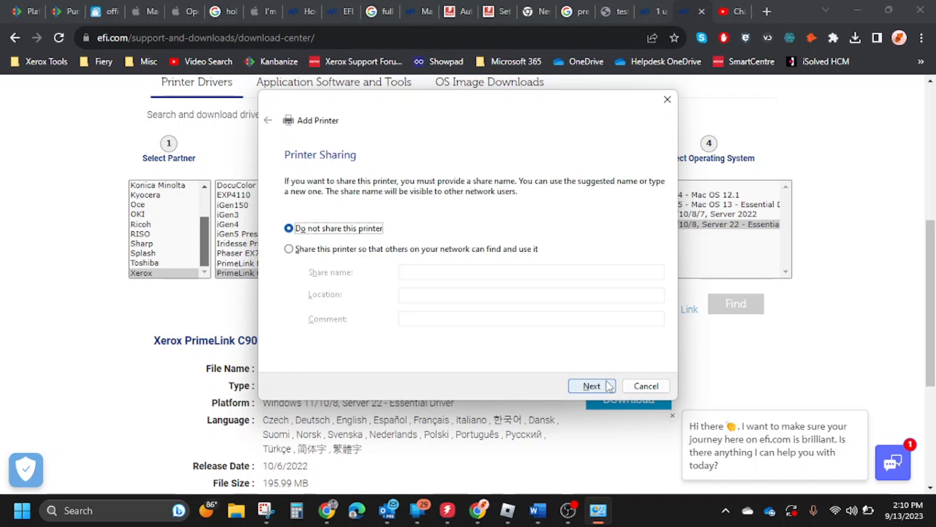
pyautogui.click(591, 386)
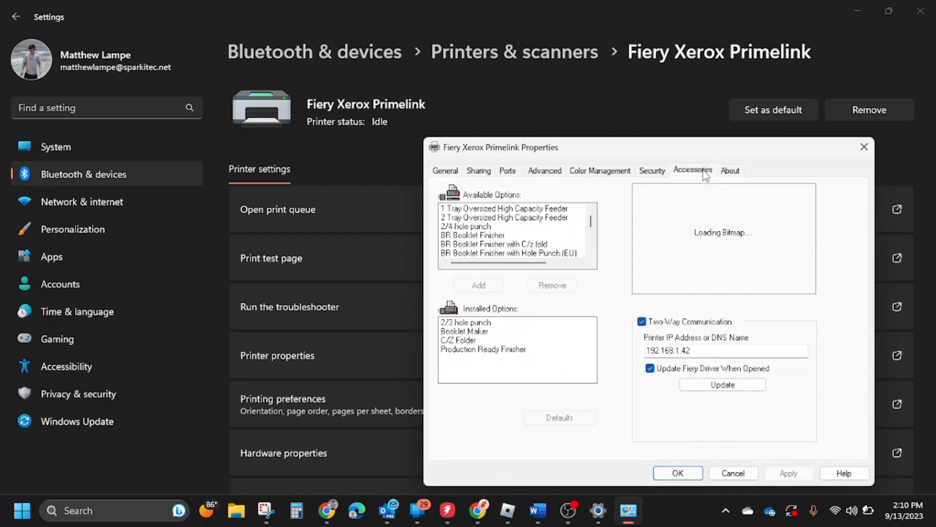
# Uncheck 'Update Fiery Driver When Opened' on the Accessories tab and save the properties.
pyautogui.click(722, 385)
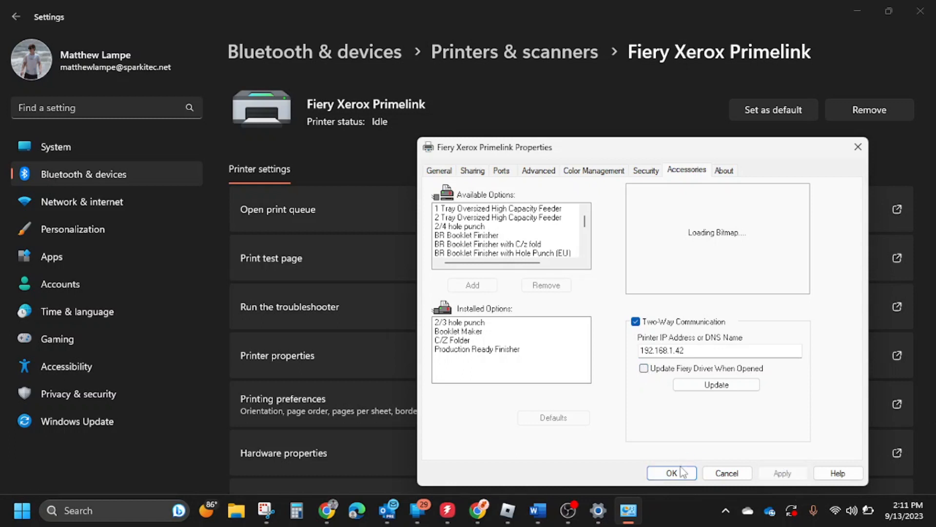
pyautogui.click(671, 472)
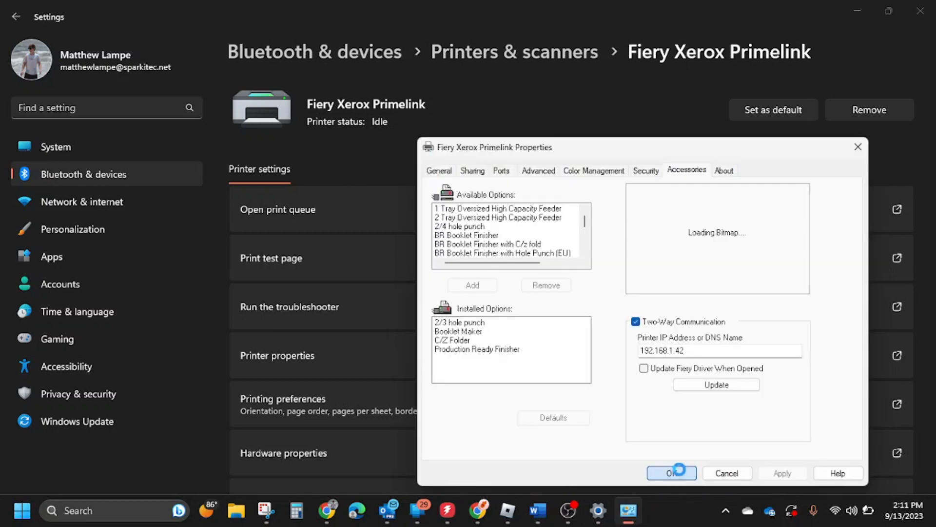